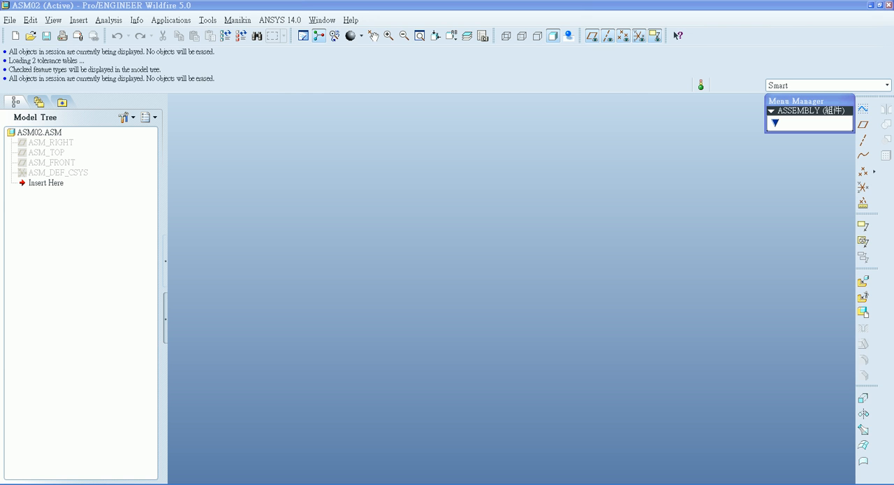
Step: Create a new Motion skeleton component named motion_skel, copying from existing
click(123, 117)
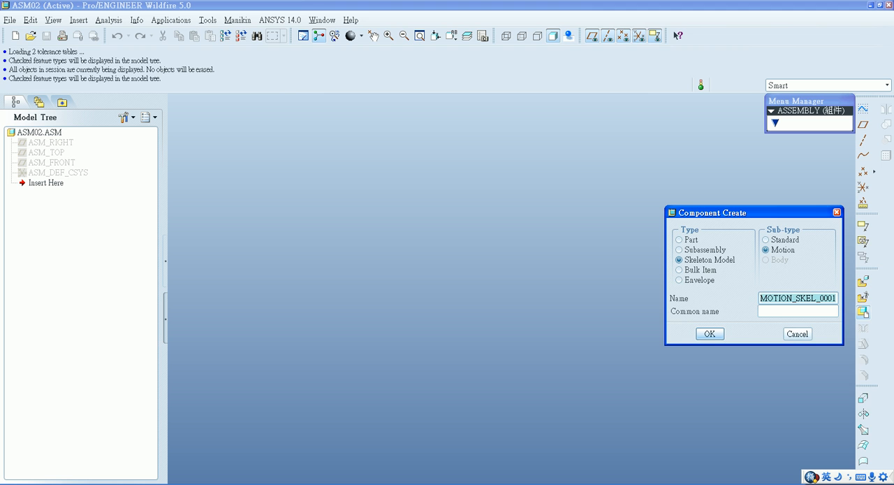
text(motion_sk)
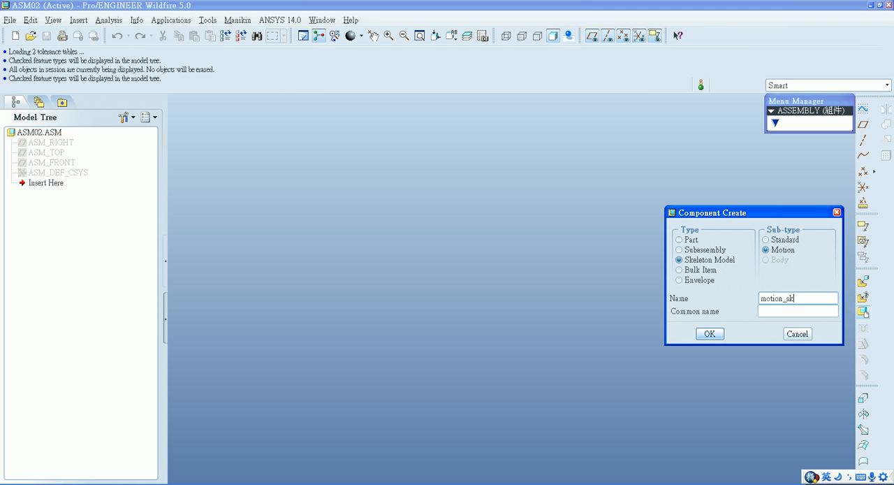
click(710, 332)
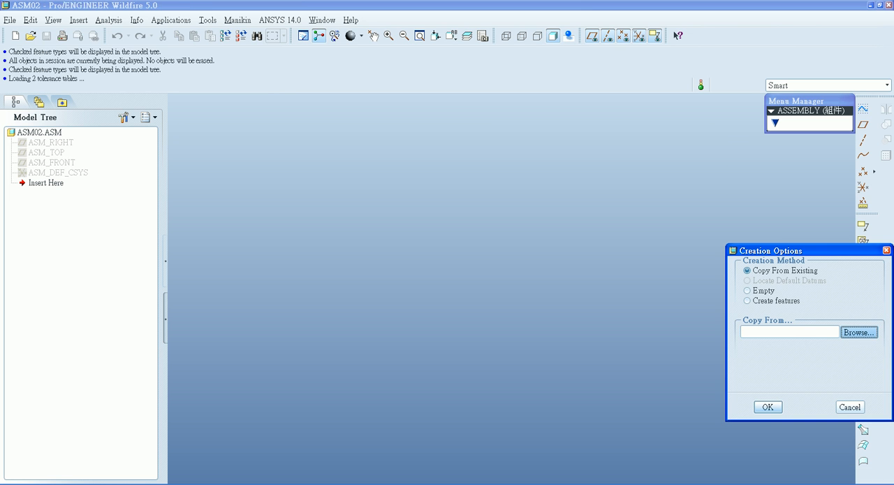
click(860, 333)
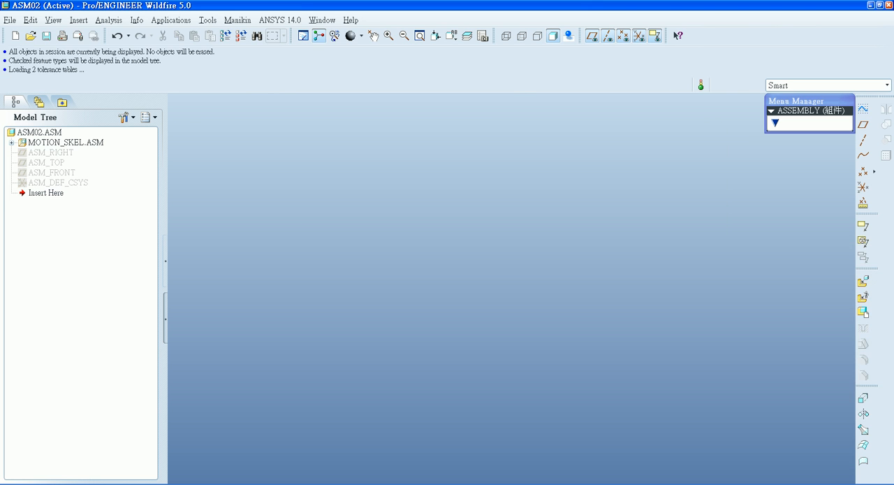
Step: Expand MOTION_SKEL.ASM's datums and start a first sketch inside it
click(61, 151)
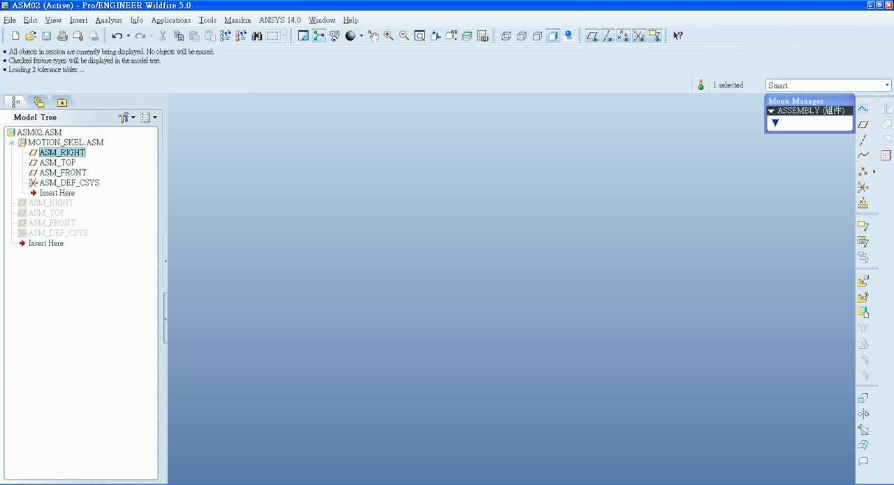
right_click(59, 232)
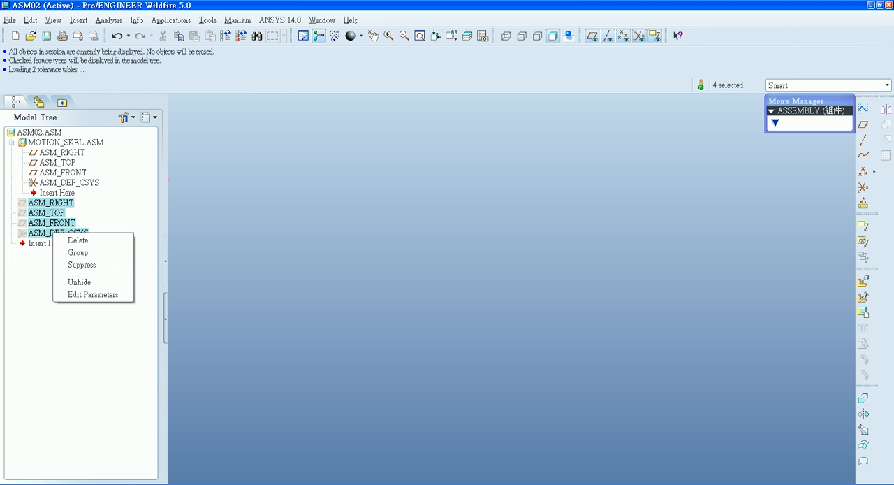
click(78, 282)
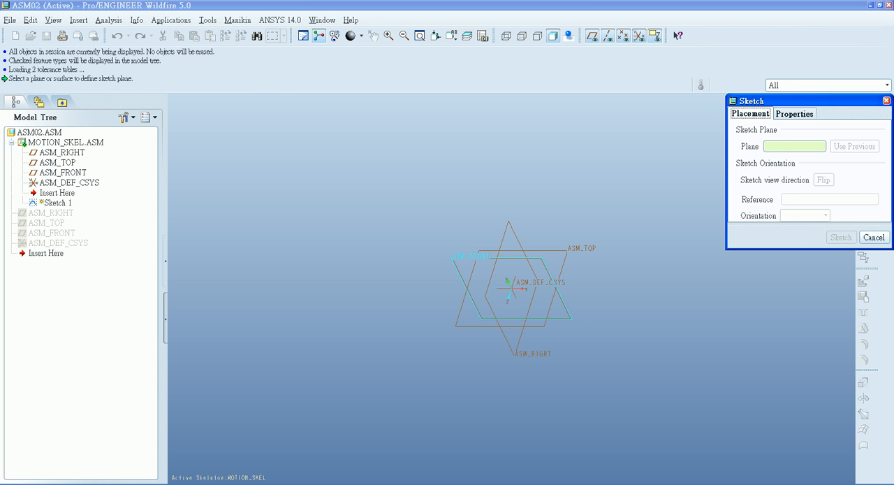
Step: Use the ASM_RIGHT datum plane as the sketch plane for Sketch 1
click(62, 152)
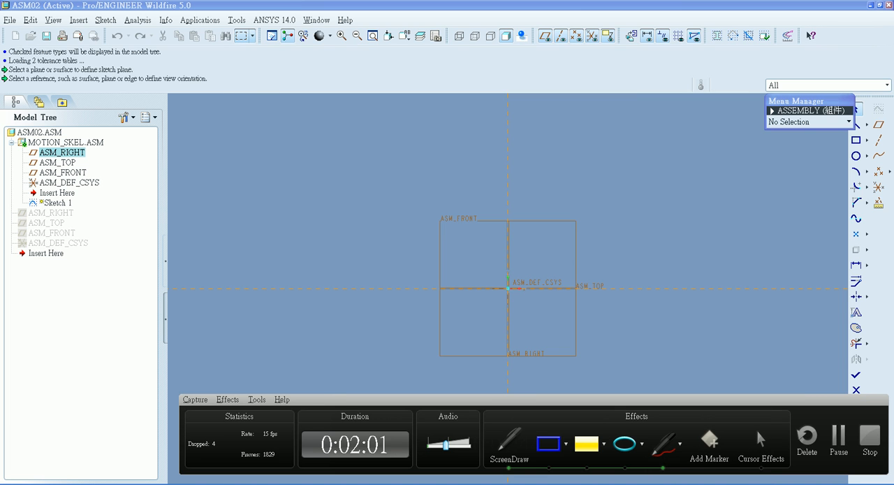
drag(362, 241, 389, 184)
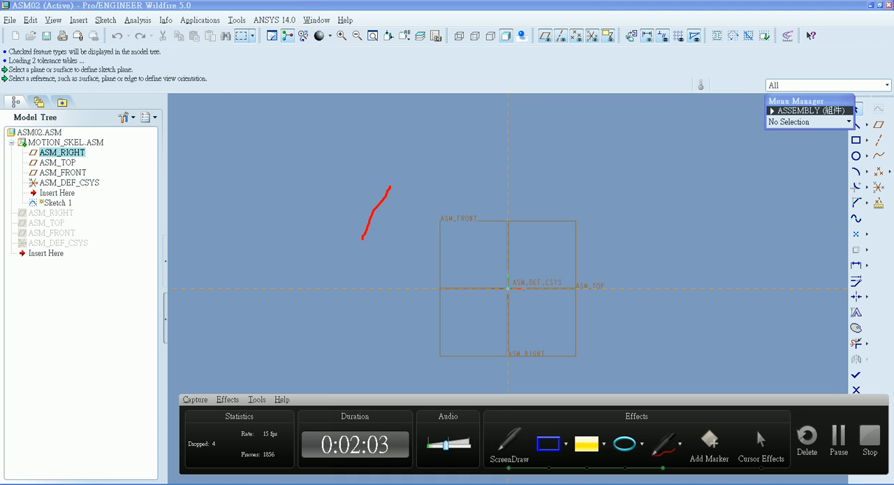
drag(391, 183, 515, 156)
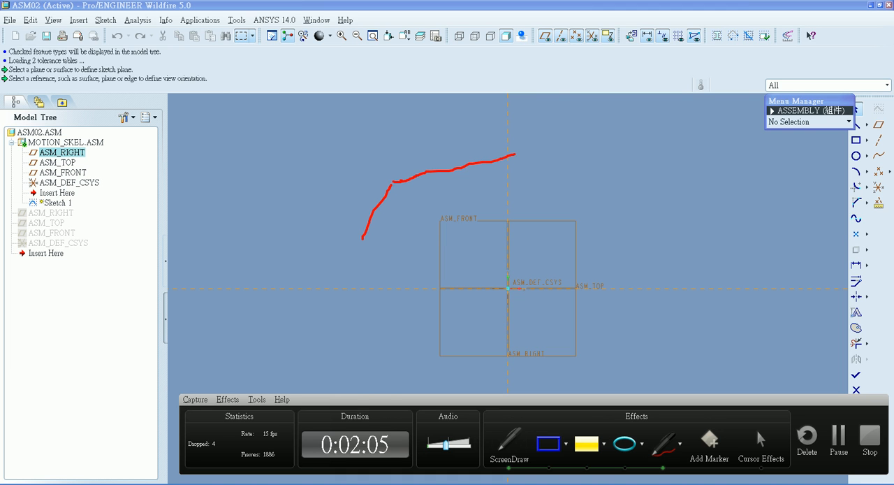
drag(515, 154, 658, 199)
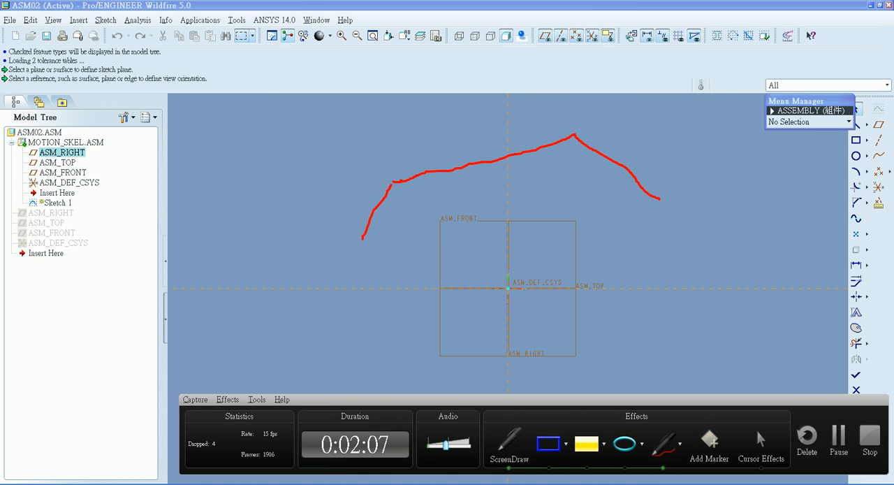
click(676, 445)
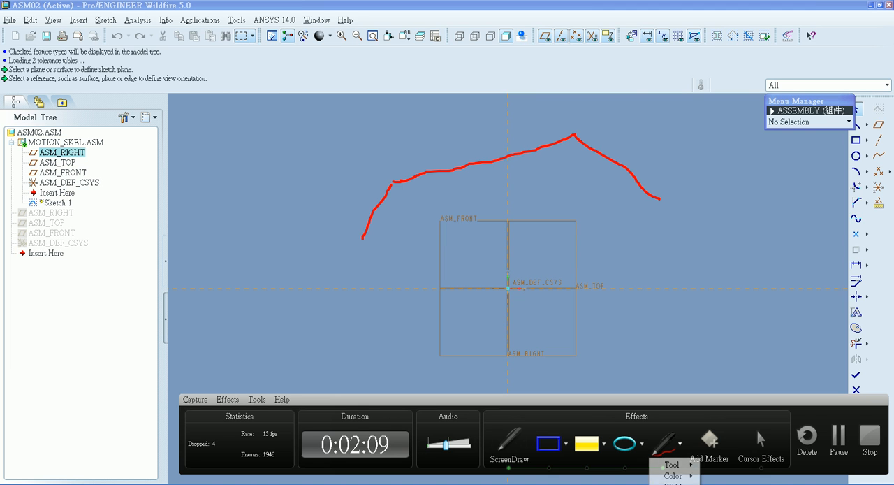
click(673, 475)
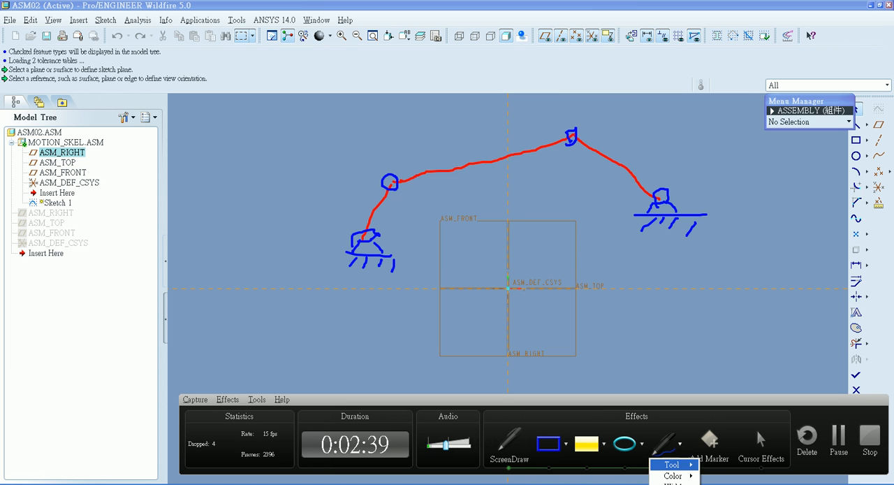
click(672, 475)
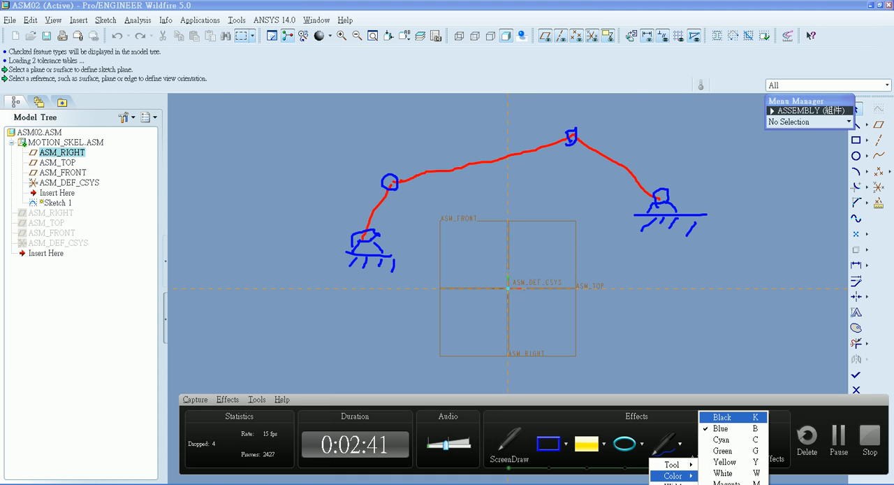
mouse_move(724, 461)
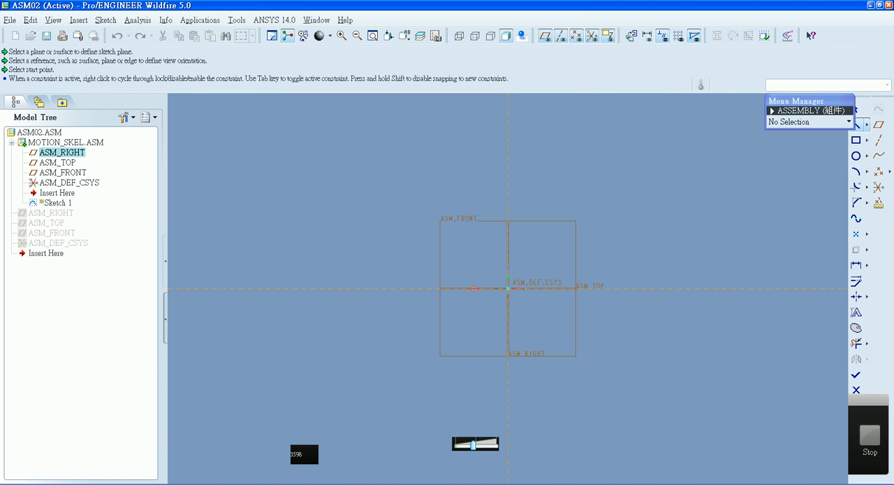
Step: Draw a small circle on the horizontal axis, a larger upper-right circle, and three linking lines
click(855, 155)
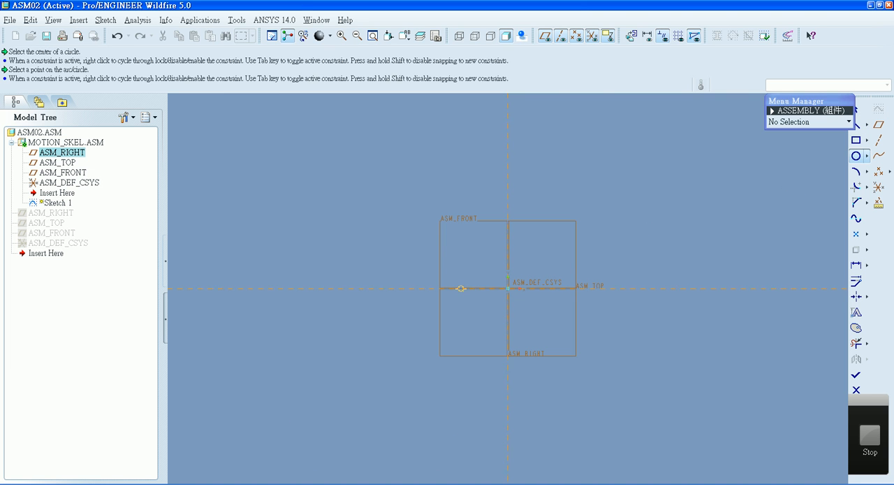
click(461, 289)
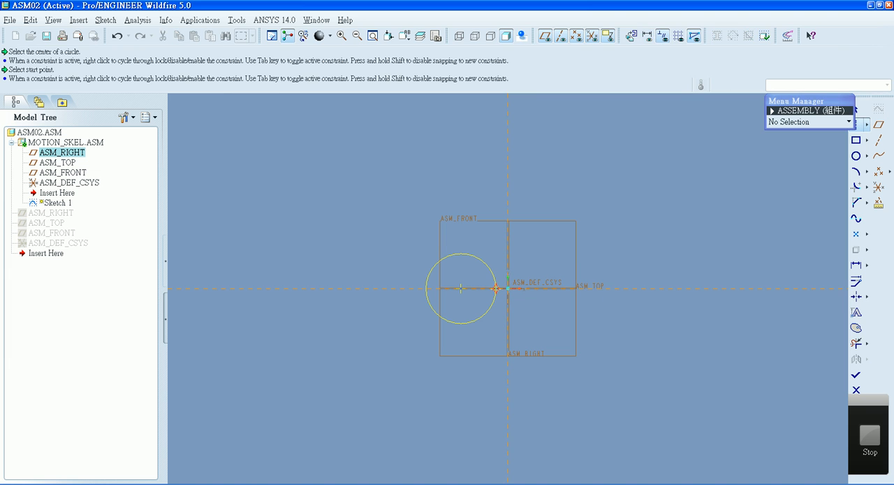
click(508, 287)
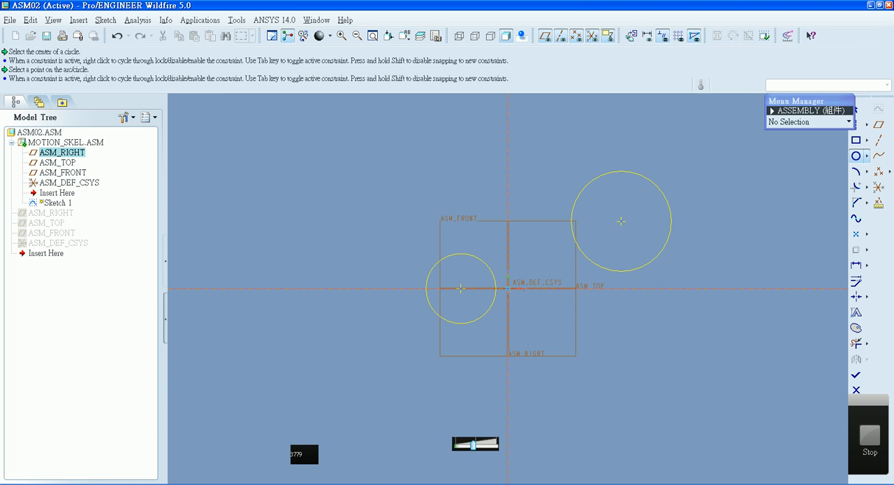
click(621, 221)
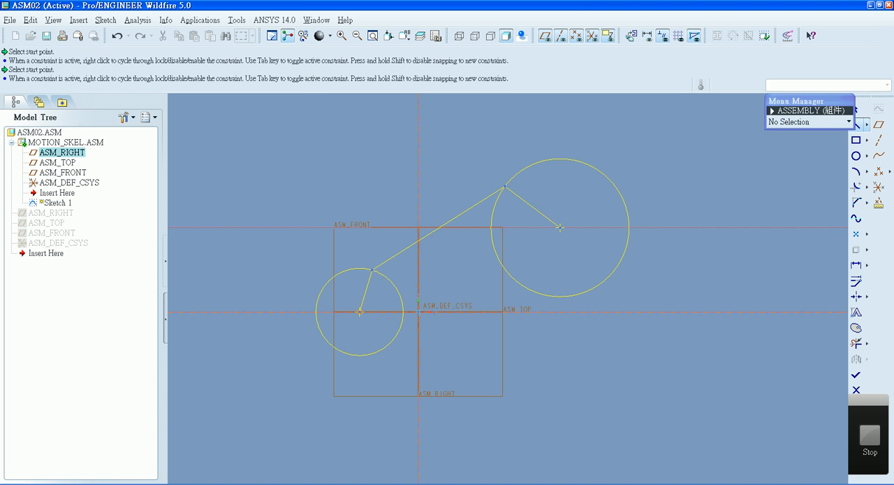
click(559, 226)
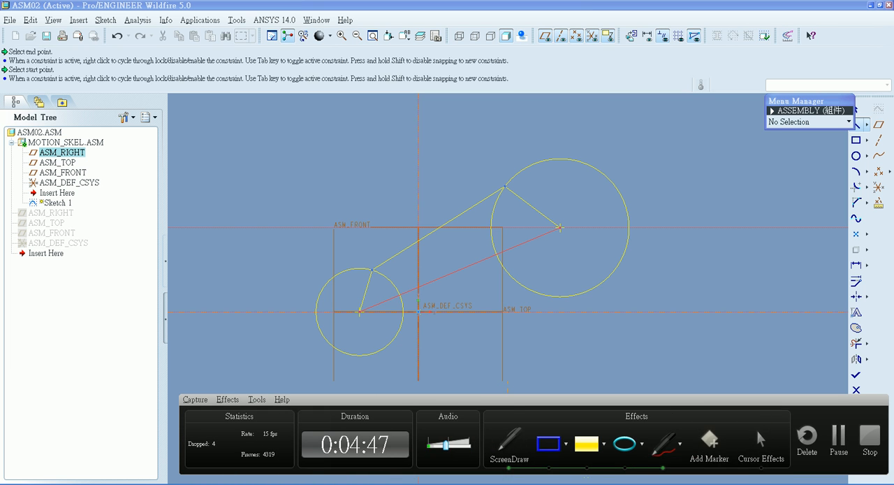
Step: Drag across the sketch so its weak dimensions and constraints display
drag(455, 271, 538, 292)
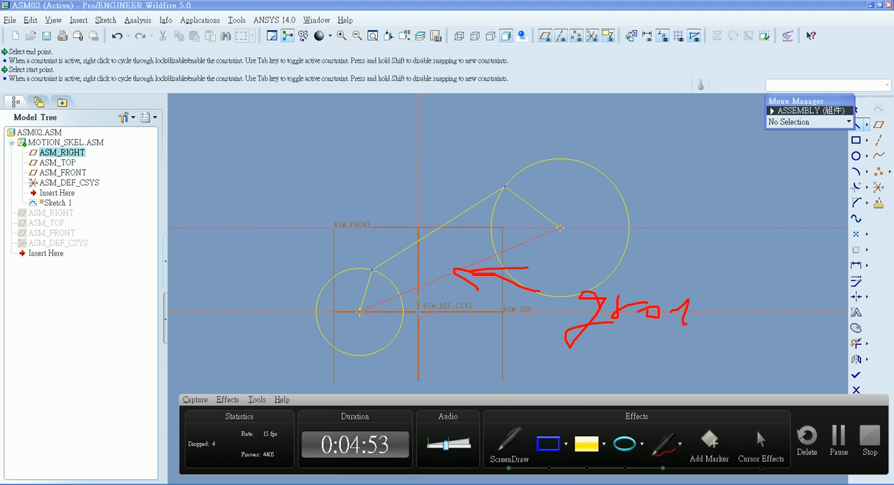
drag(692, 321, 748, 342)
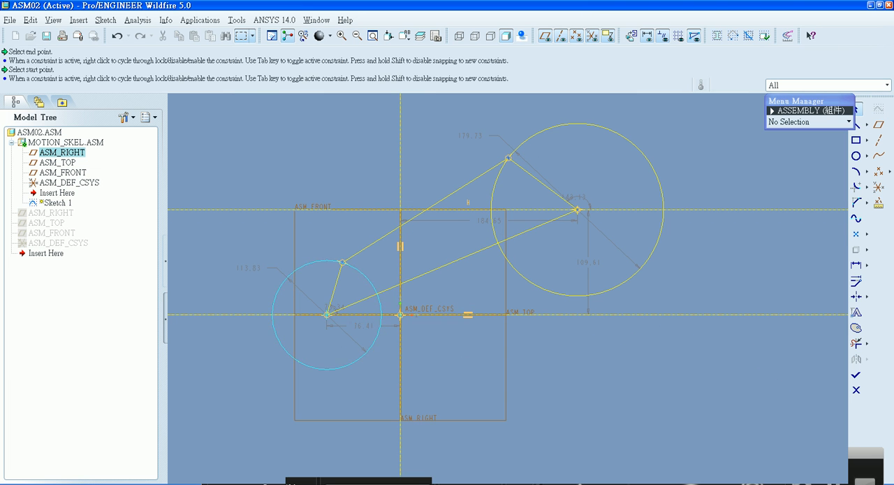
Step: Accept the finished linkage sketch and leave Sketcher
click(324, 315)
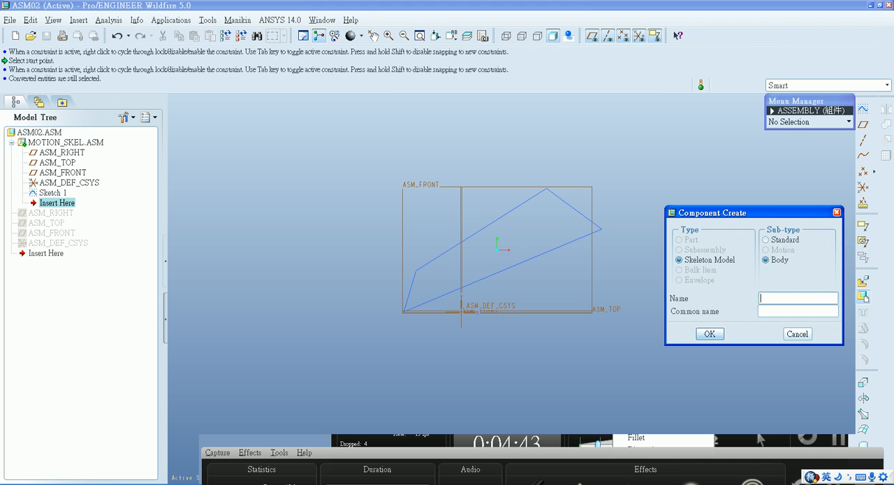
Step: Name the new body skeleton ground_skel and confirm it
text(grou)
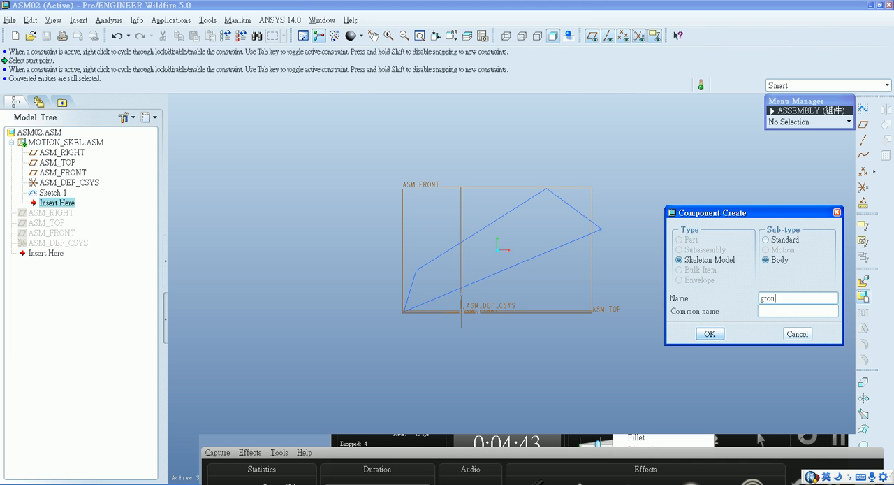
text(nd_skel)
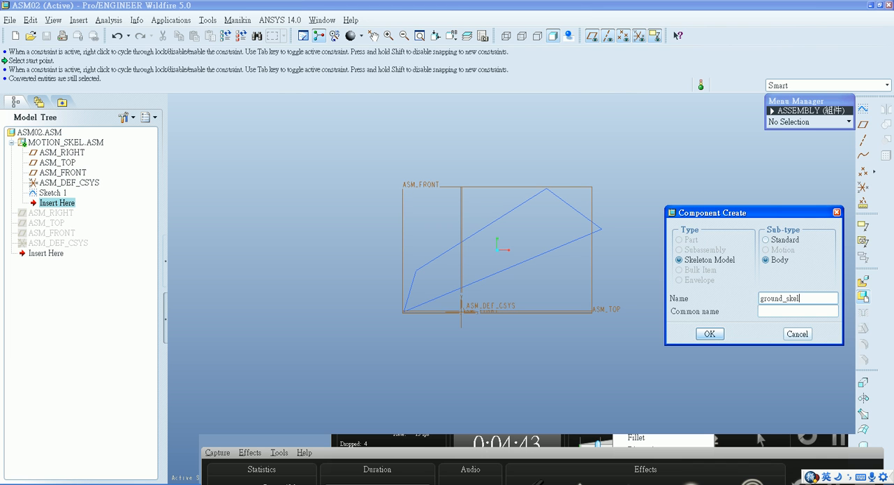
click(710, 333)
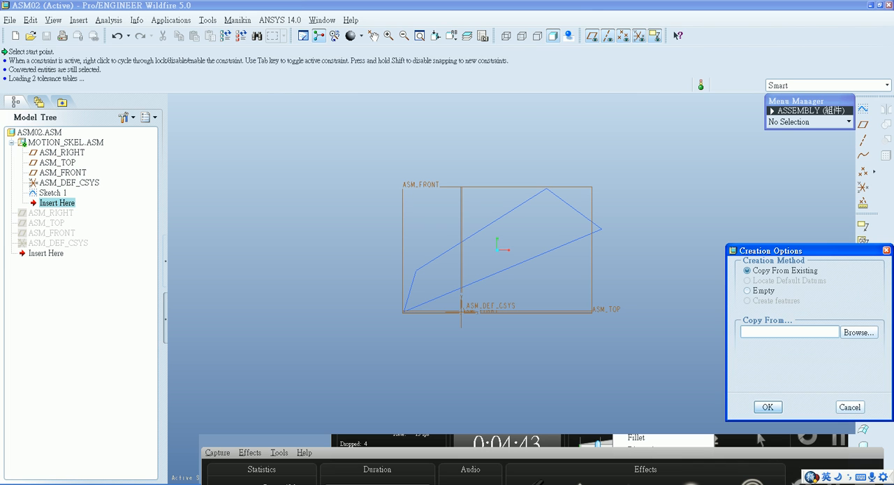
Step: After trying copy-from-existing, create GROUND_SKEL.PRT with the Empty creation method
click(746, 291)
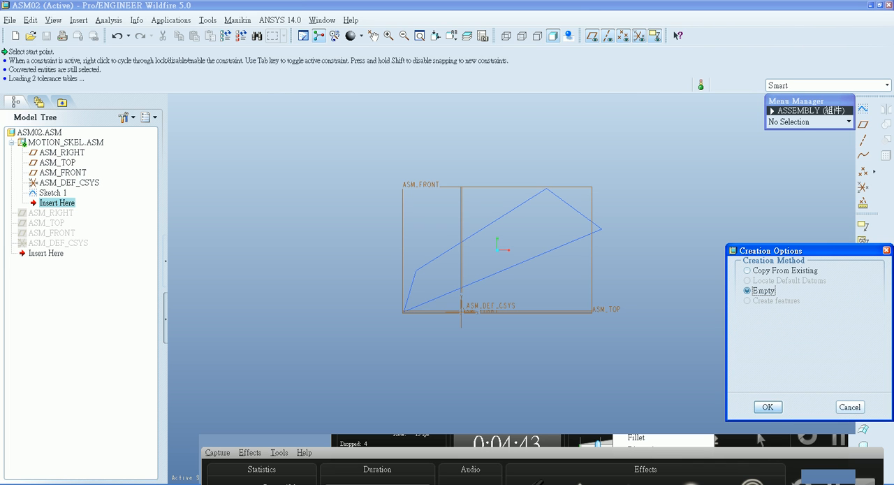
click(748, 271)
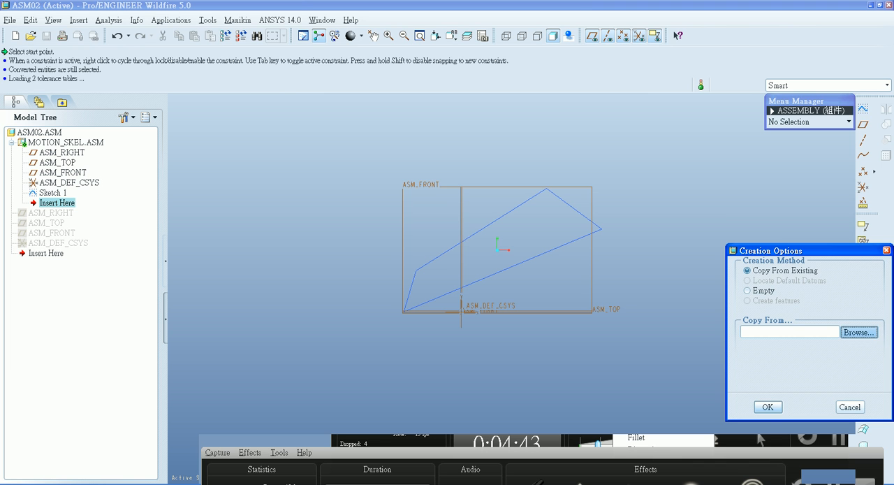
click(860, 331)
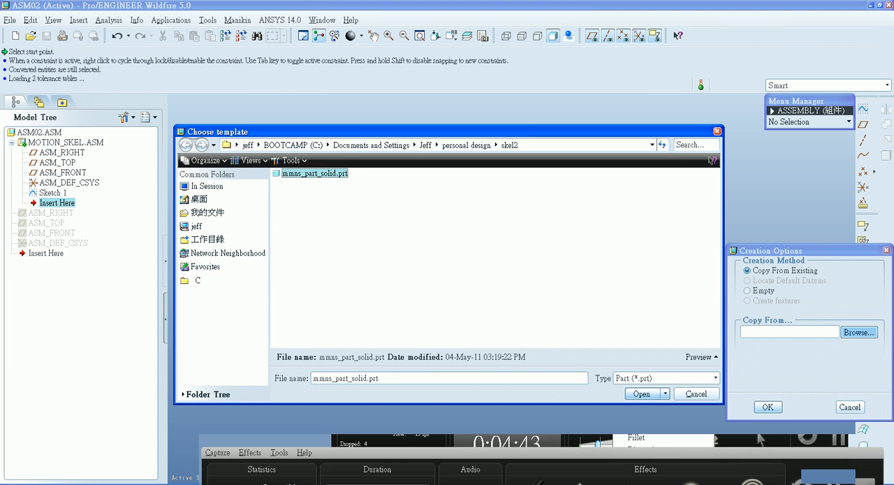
click(641, 394)
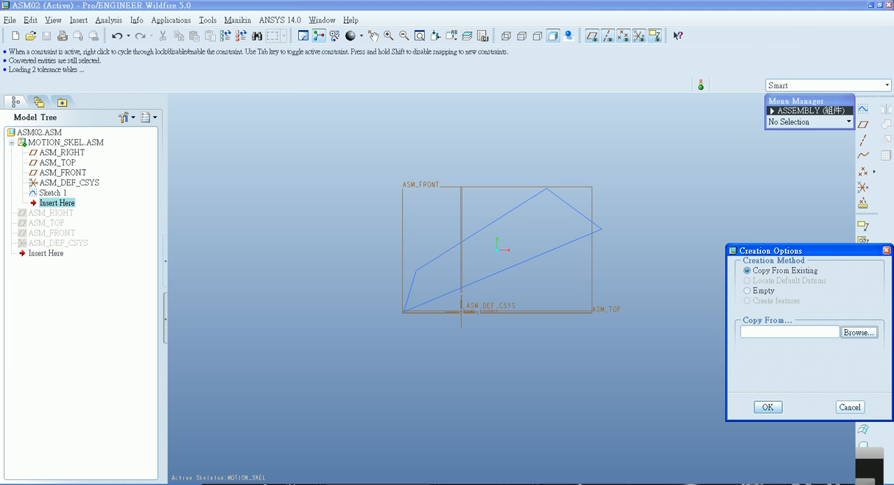
click(746, 291)
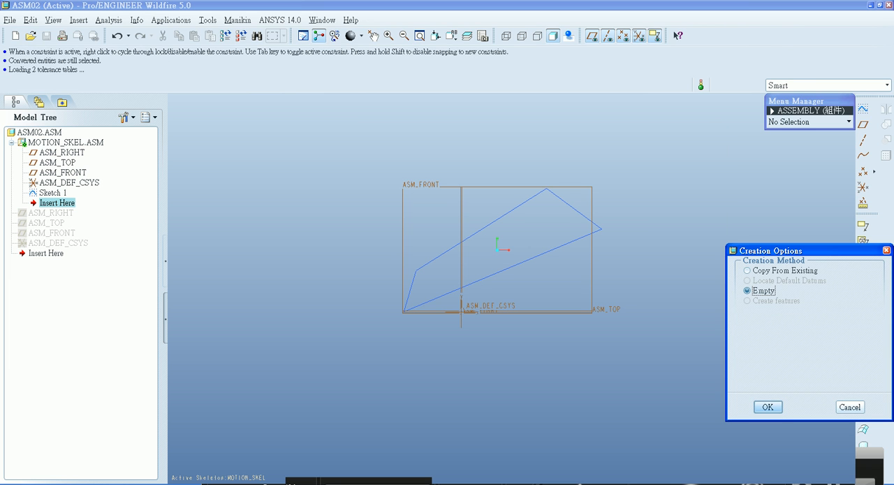
click(767, 407)
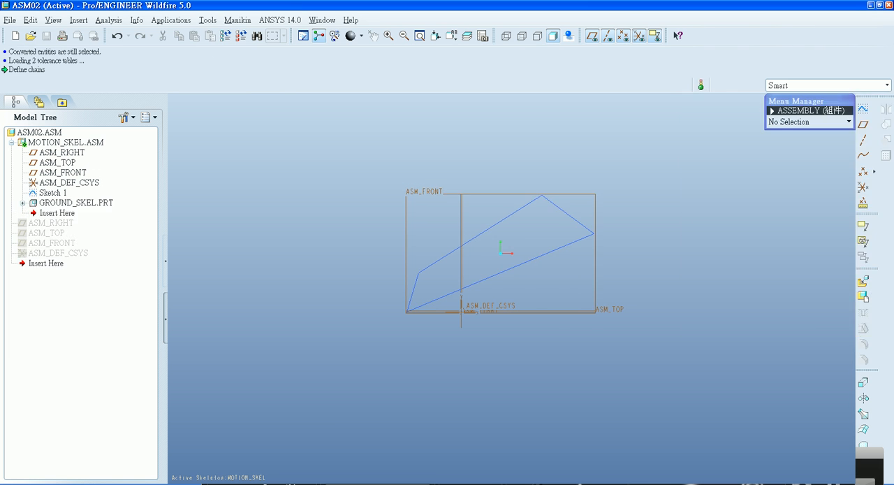
Step: Create the crank1_skel body skeleton with the Empty method
click(76, 203)
text(crank1_skel)
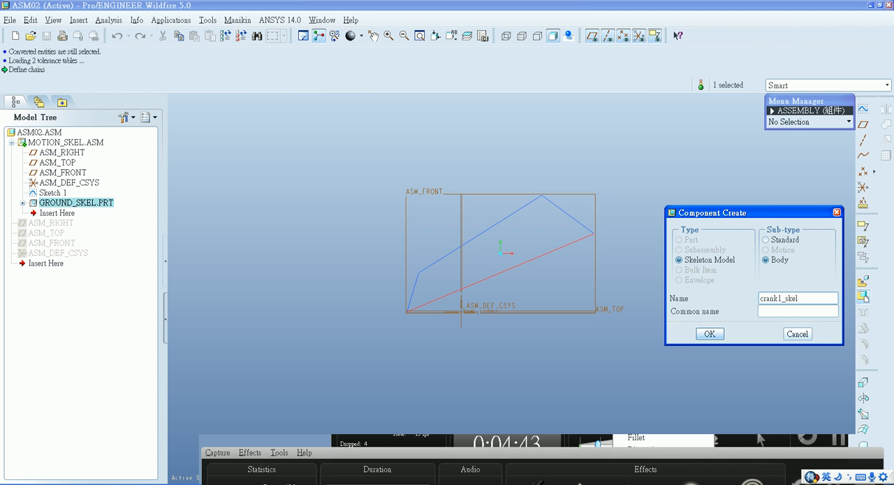
click(710, 333)
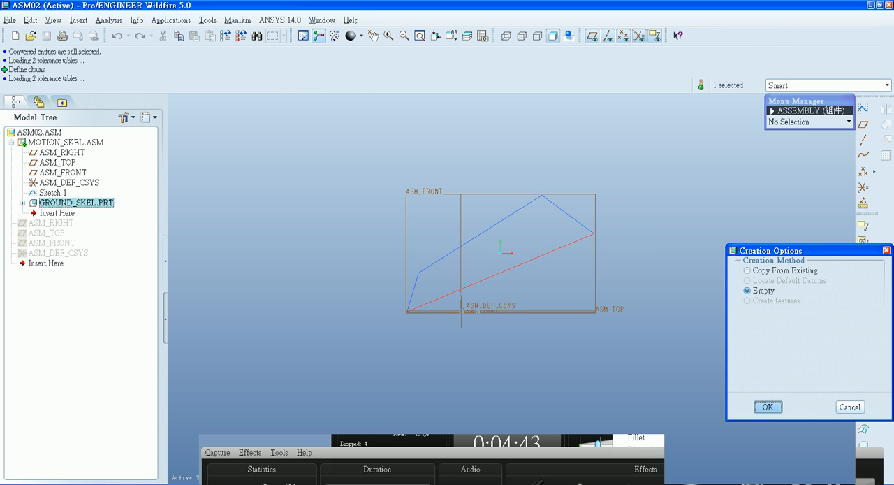
click(768, 406)
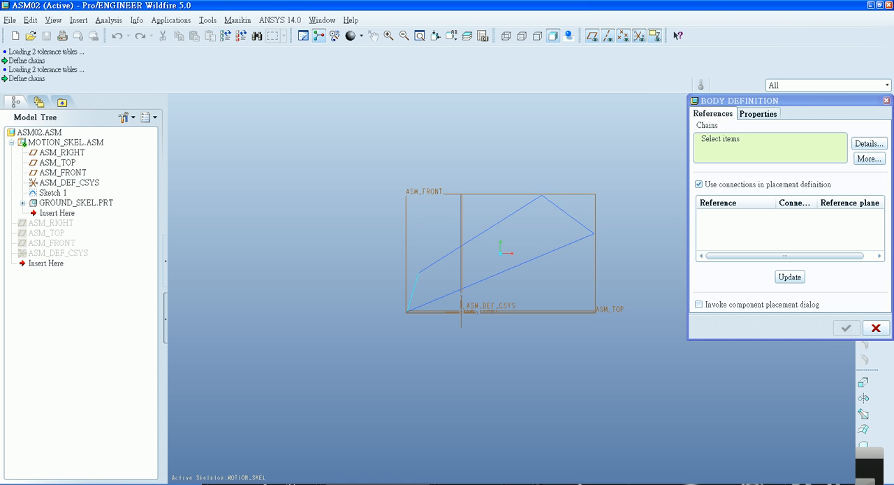
Step: Use the short left link curve as crank1_skel's chain and accept the body
click(411, 293)
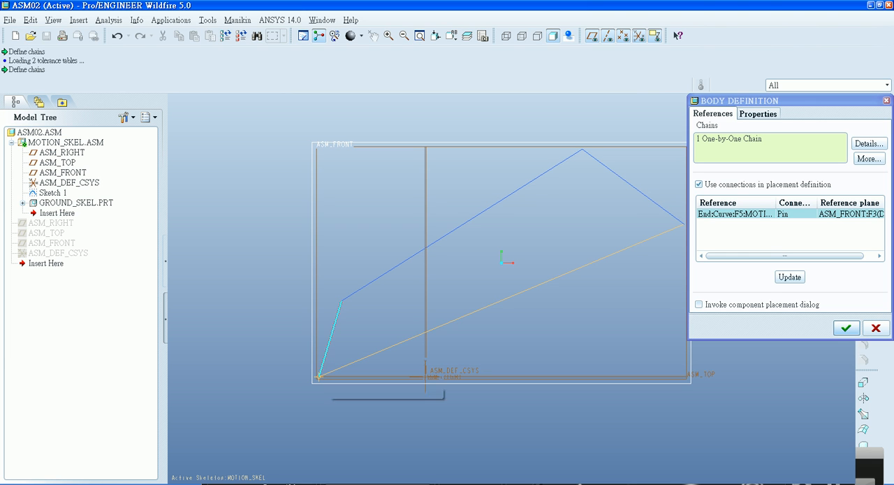
click(333, 339)
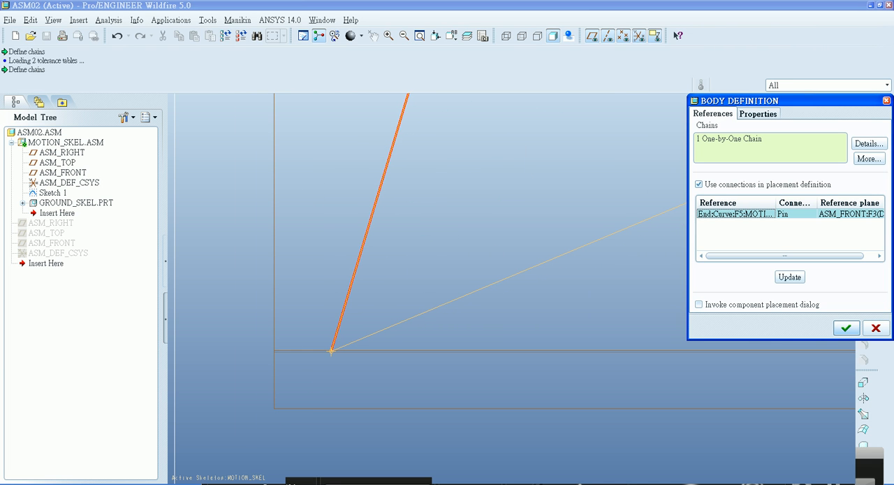
click(845, 329)
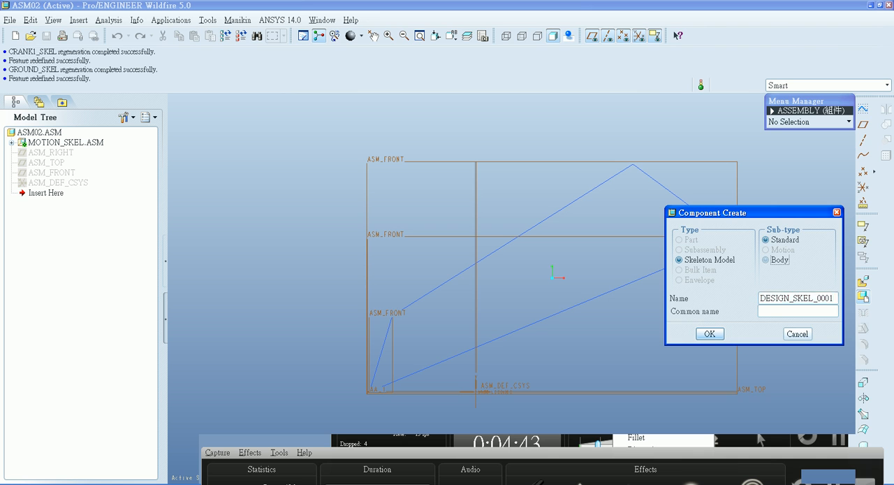
Step: Create a Body-type skeleton component named rod_skel
click(766, 260)
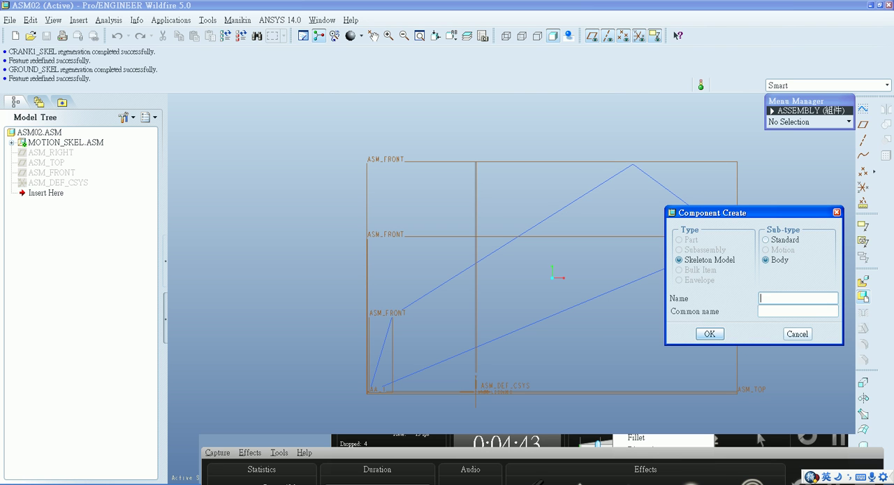
text(rod_s)
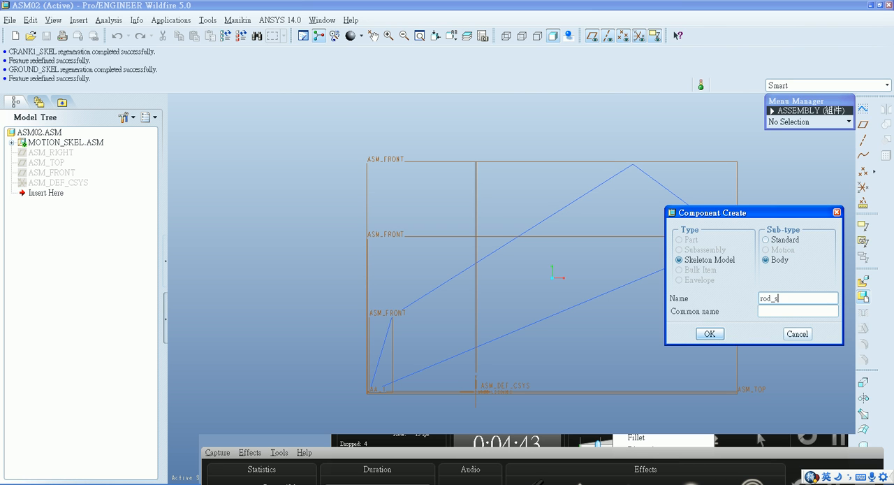
text(kel)
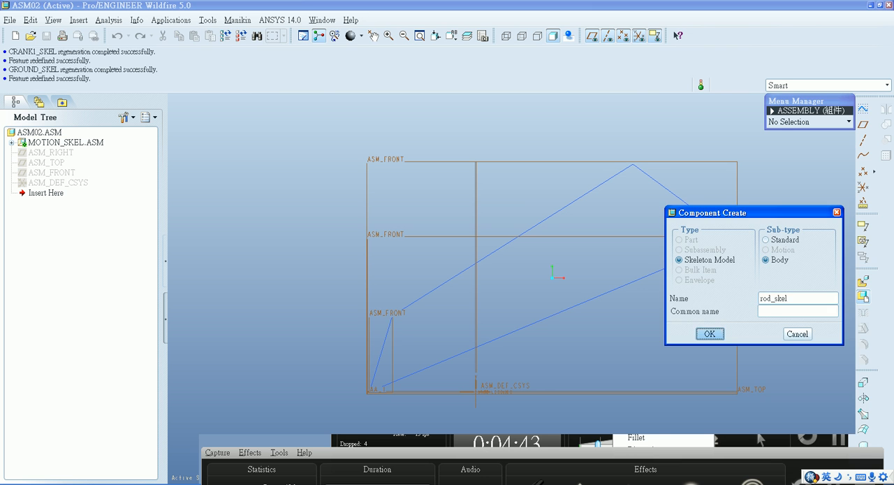
click(710, 332)
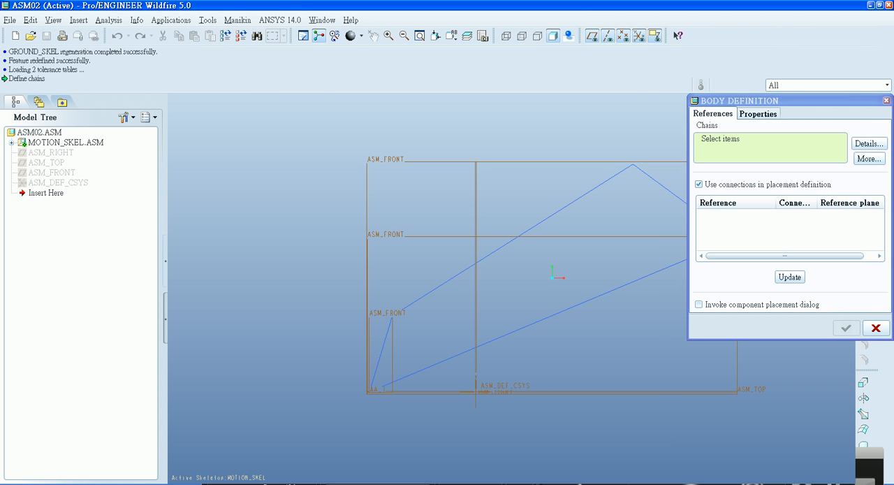
Step: Use the long coupler link as rod_skel's chain and accept the body
click(64, 143)
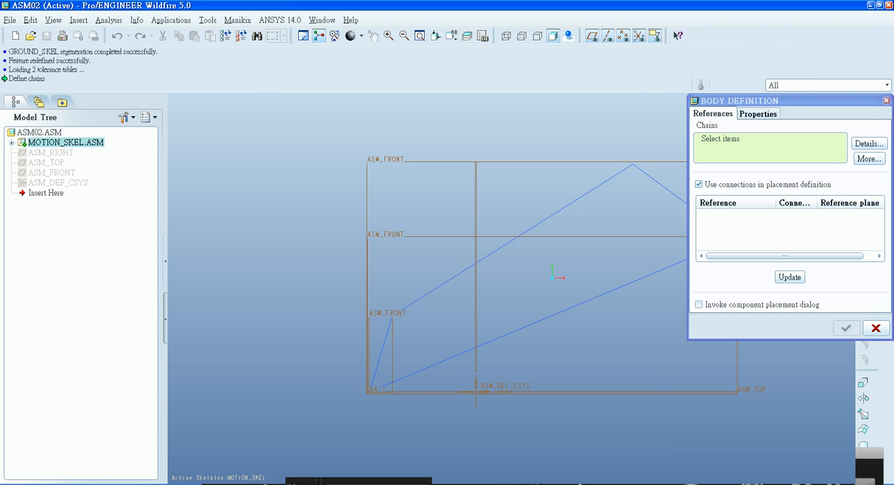
click(510, 236)
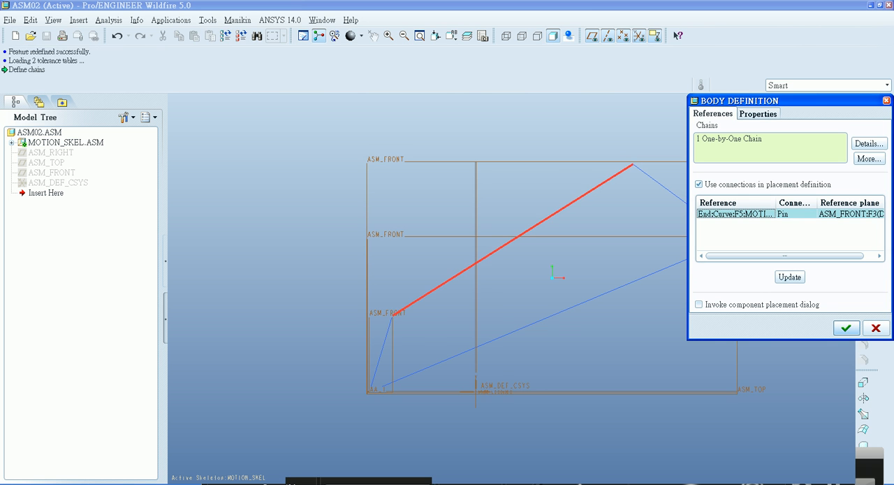
click(827, 84)
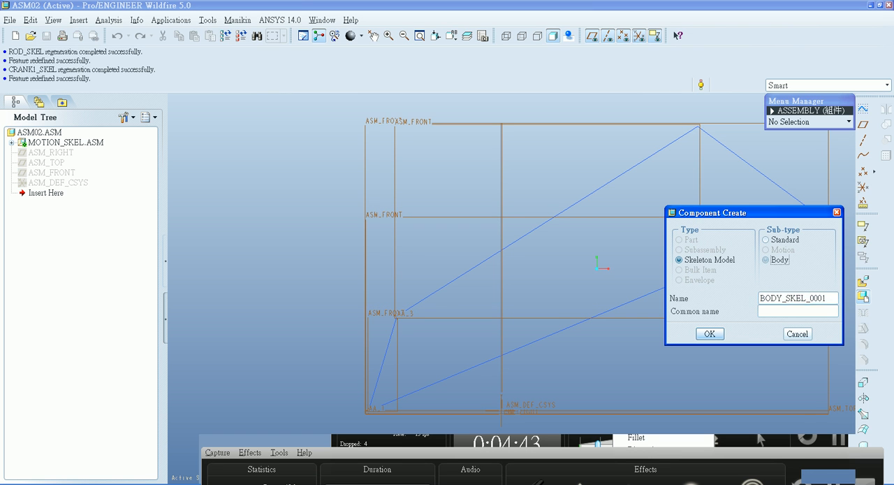
Step: Create a Body-type skeleton component named crank2_skel
triple_click(797, 297)
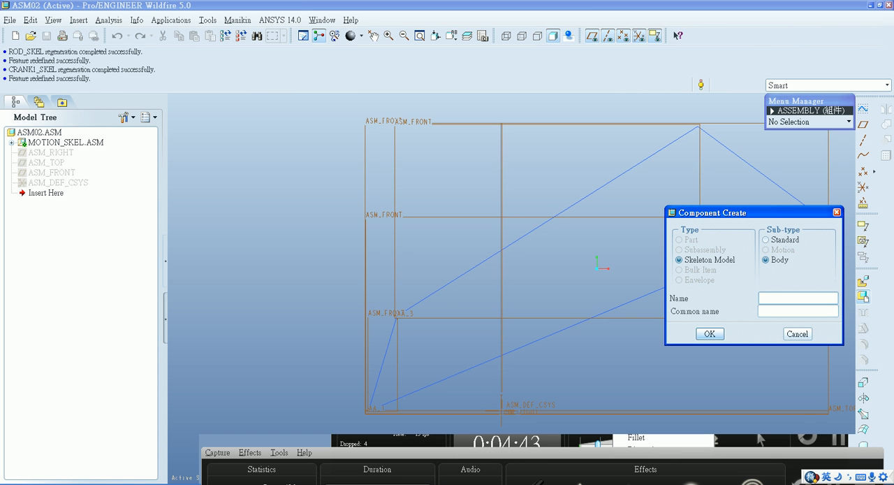
click(796, 298)
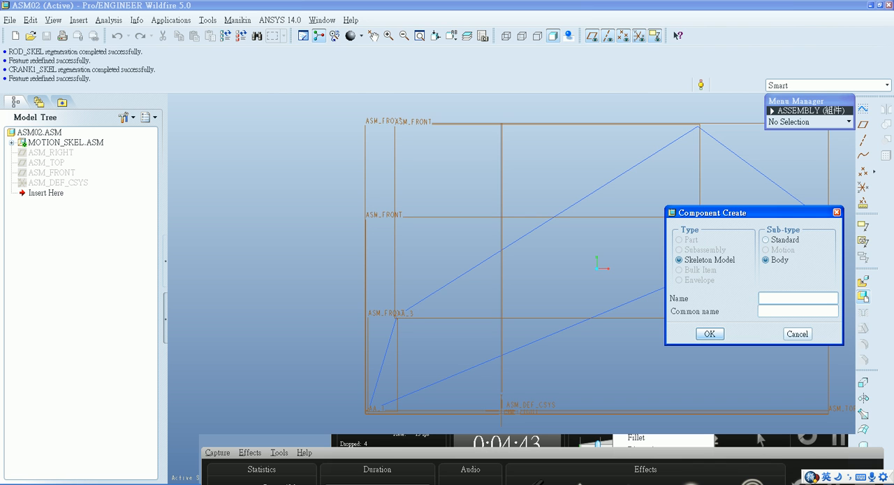
text(crank2)
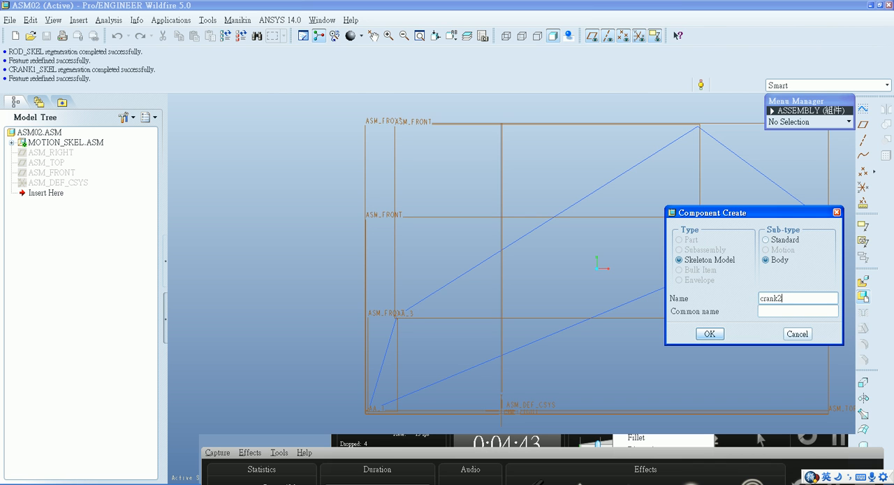
text(_skel)
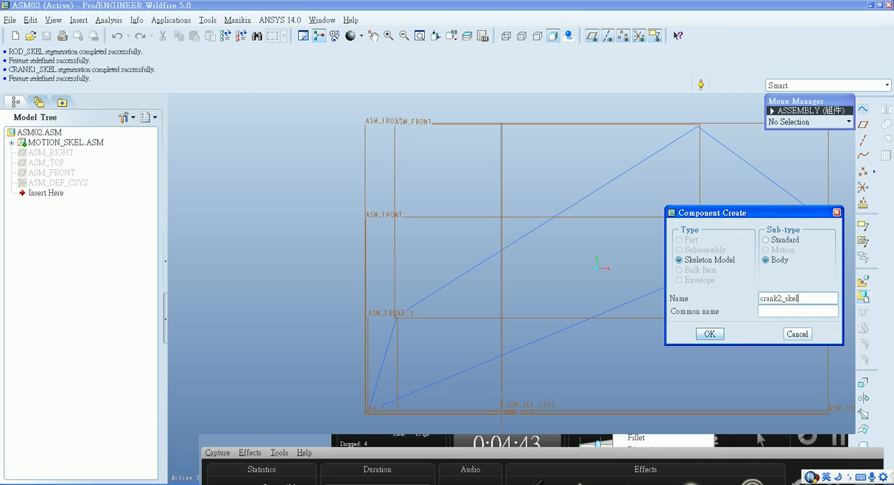
click(710, 333)
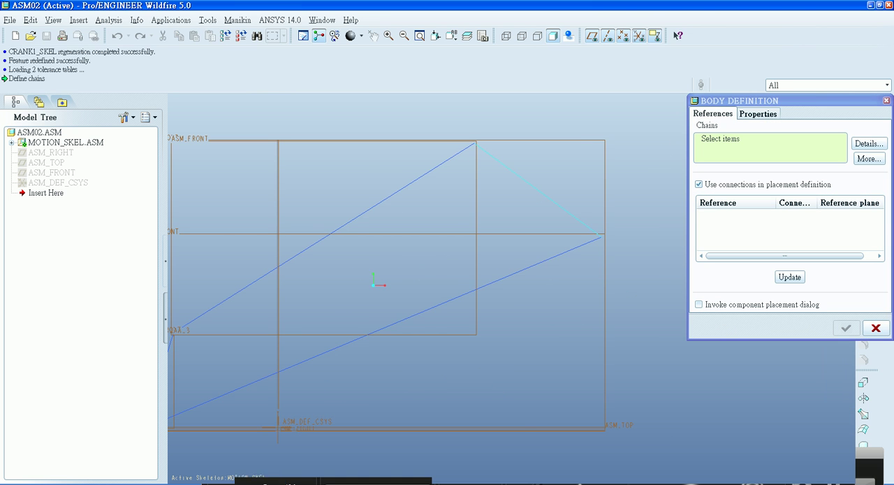
Step: Create CRANK2_SKEL from the right link as a One-by-One chain with pins at both ends
click(538, 188)
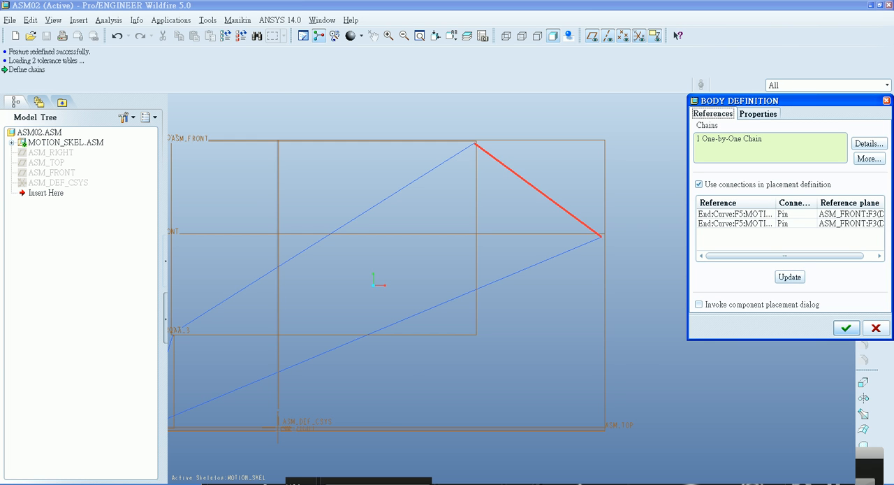
click(735, 223)
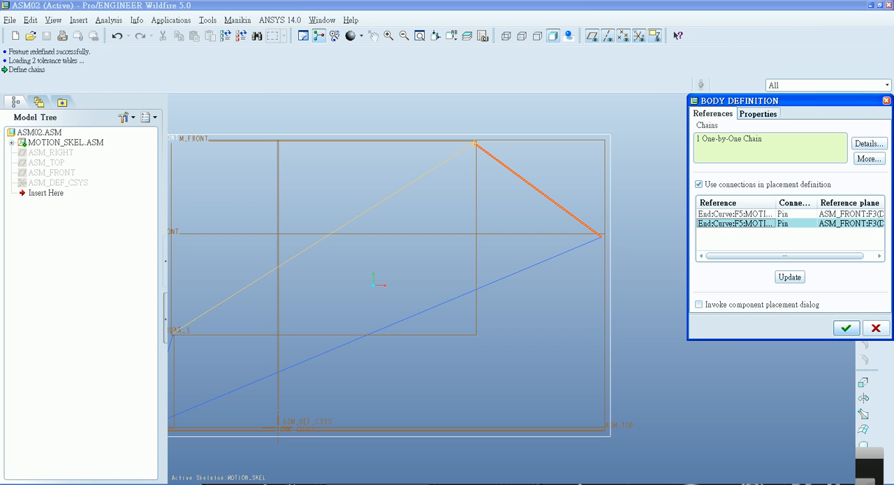
click(735, 214)
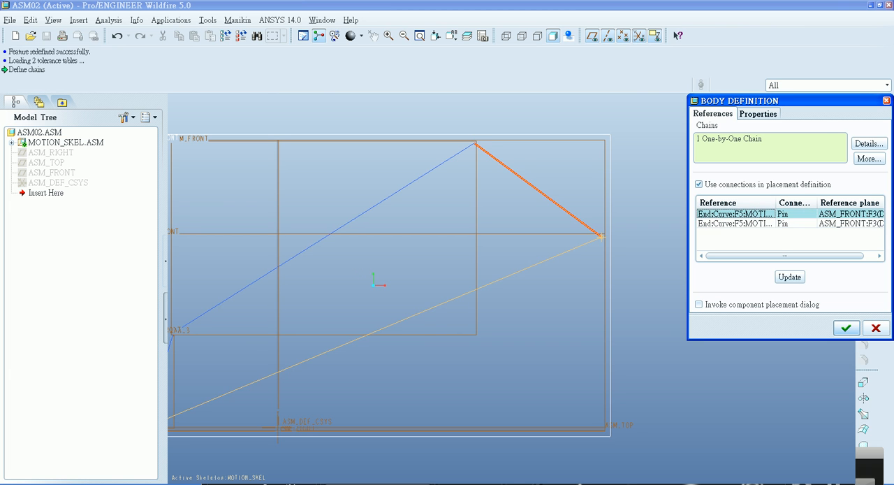
click(735, 224)
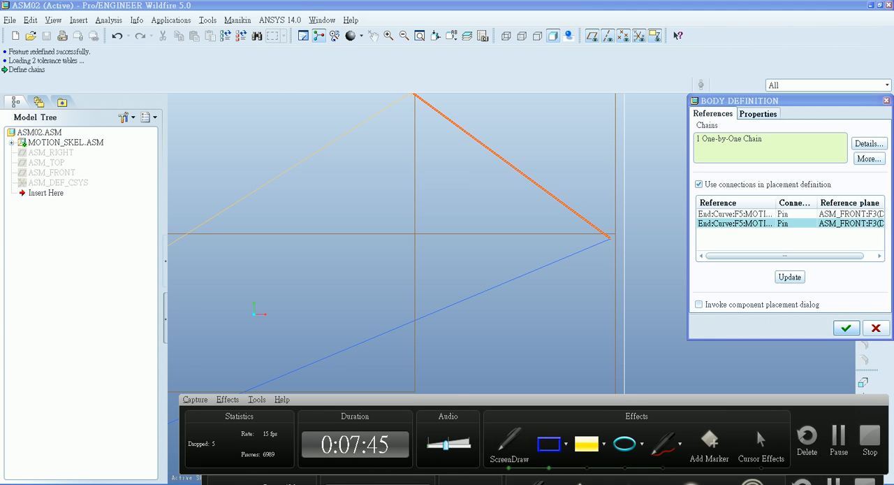
drag(556, 184, 654, 279)
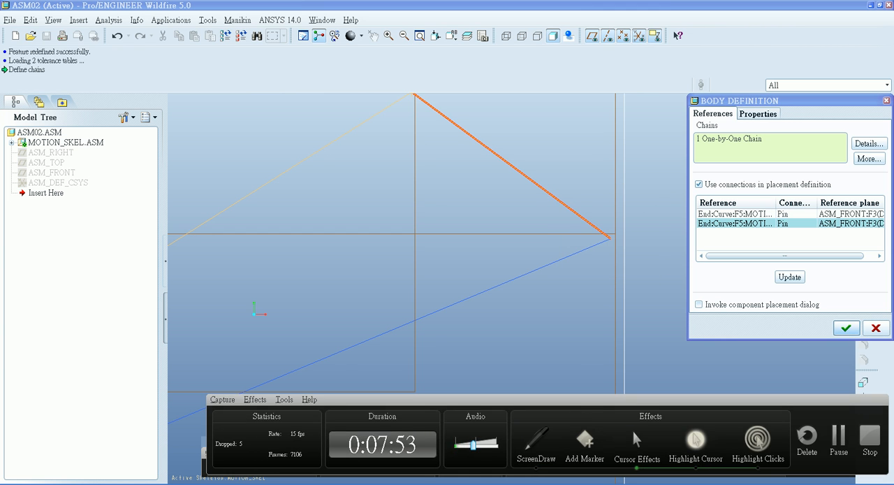
click(847, 328)
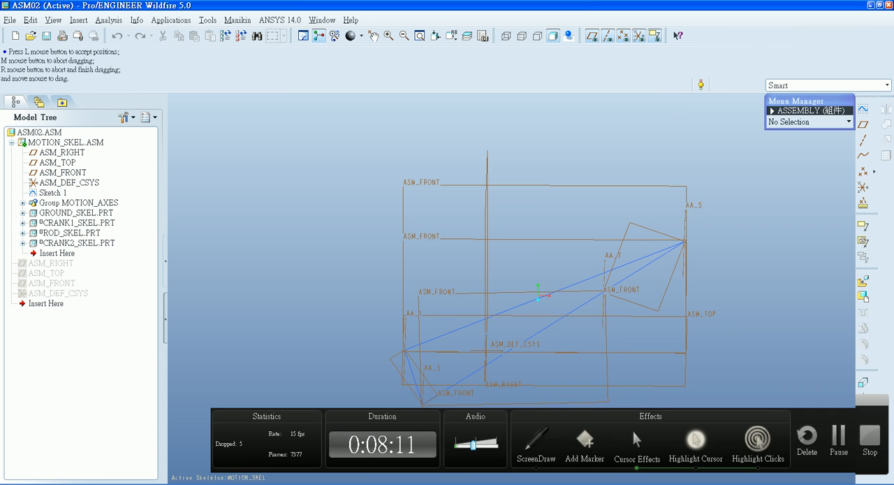
Step: Reopen Sketch 1 and drag a linkage vertex so the upper joints swing to a new position
right_click(53, 193)
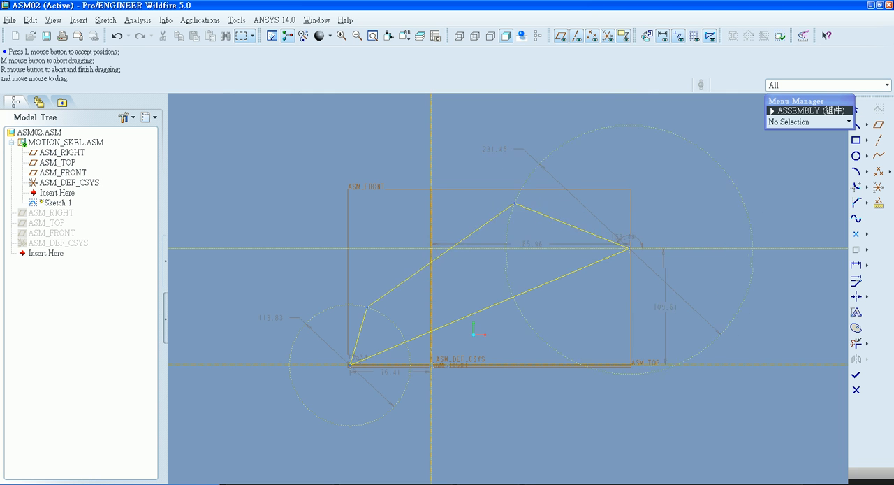
drag(514, 203, 468, 172)
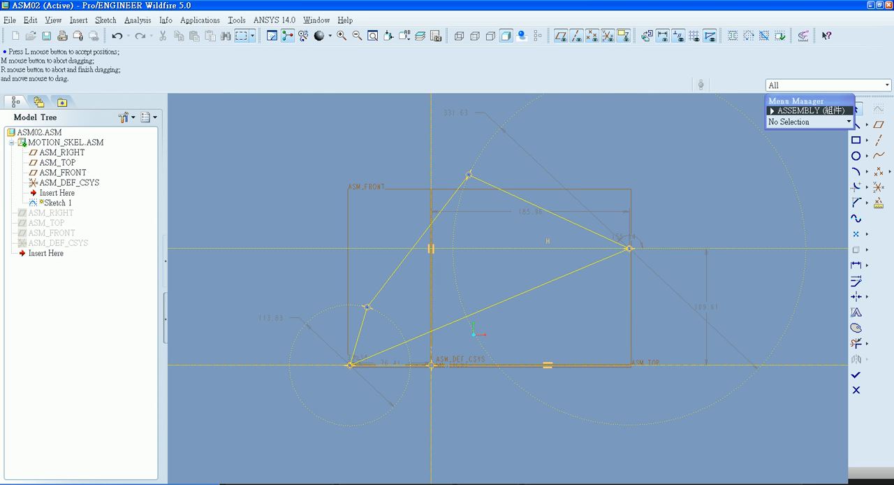